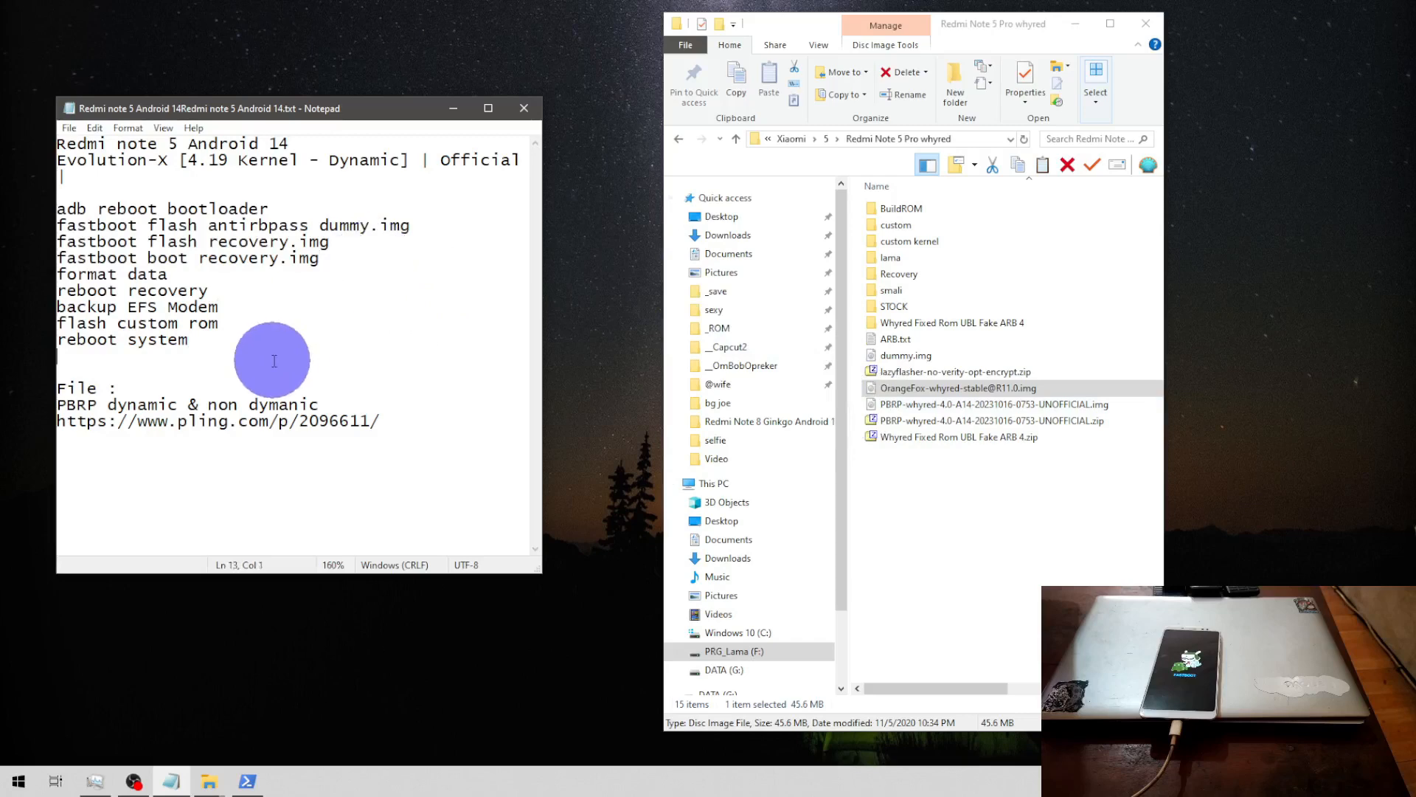
mouse_move(204, 728)
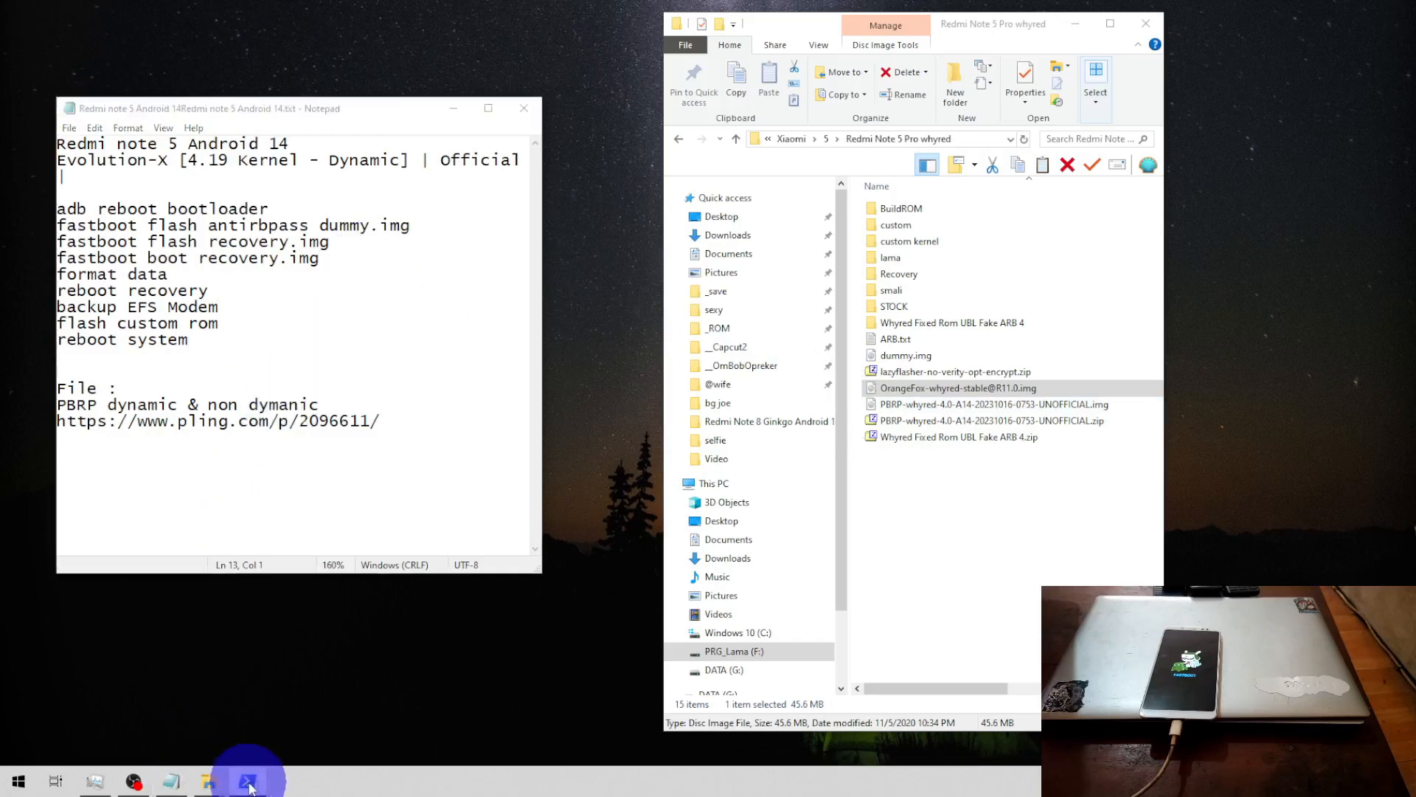
Flash dummy.img to antirbpass and begin entering the fastboot flash recovery command
left_click(248, 781)
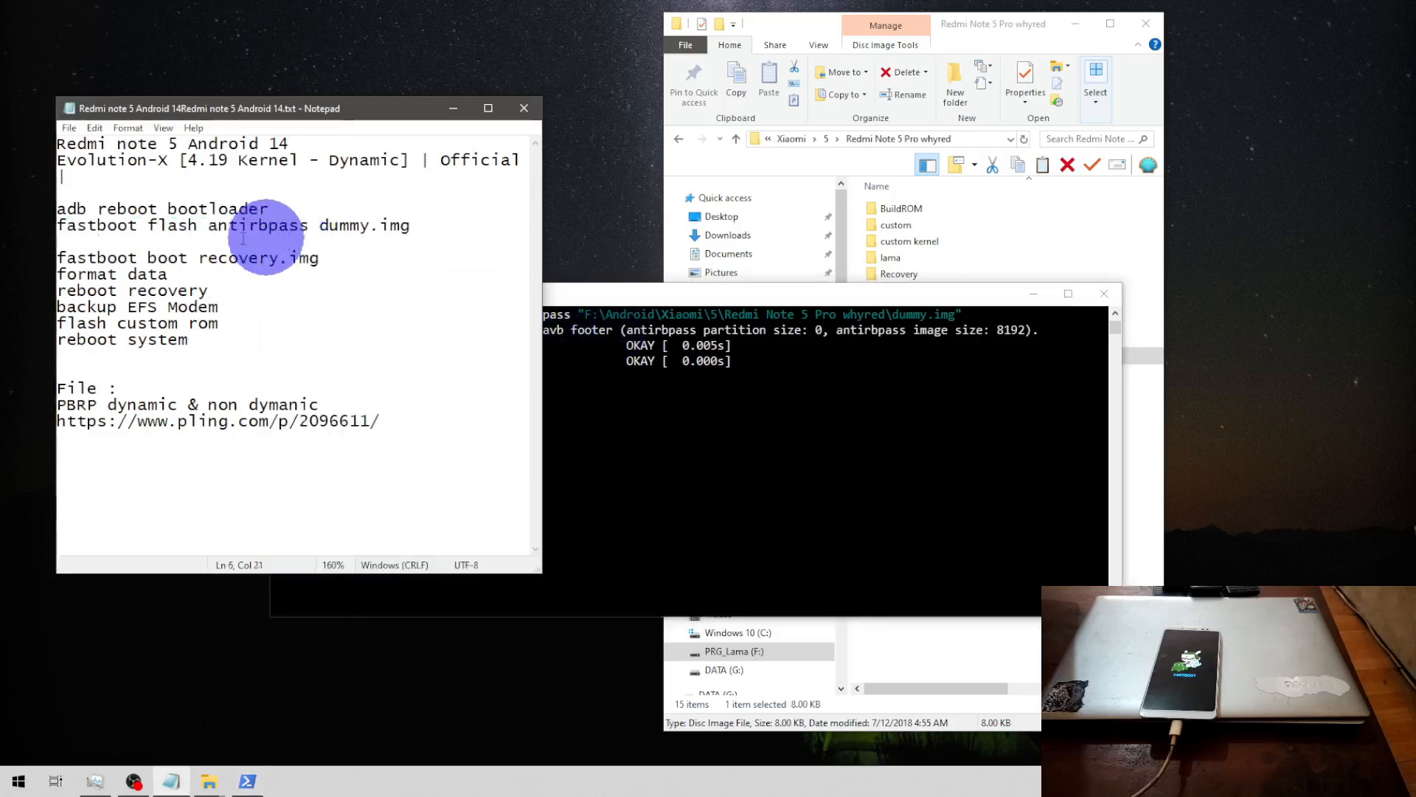
type("fastboot flash recovery.img")
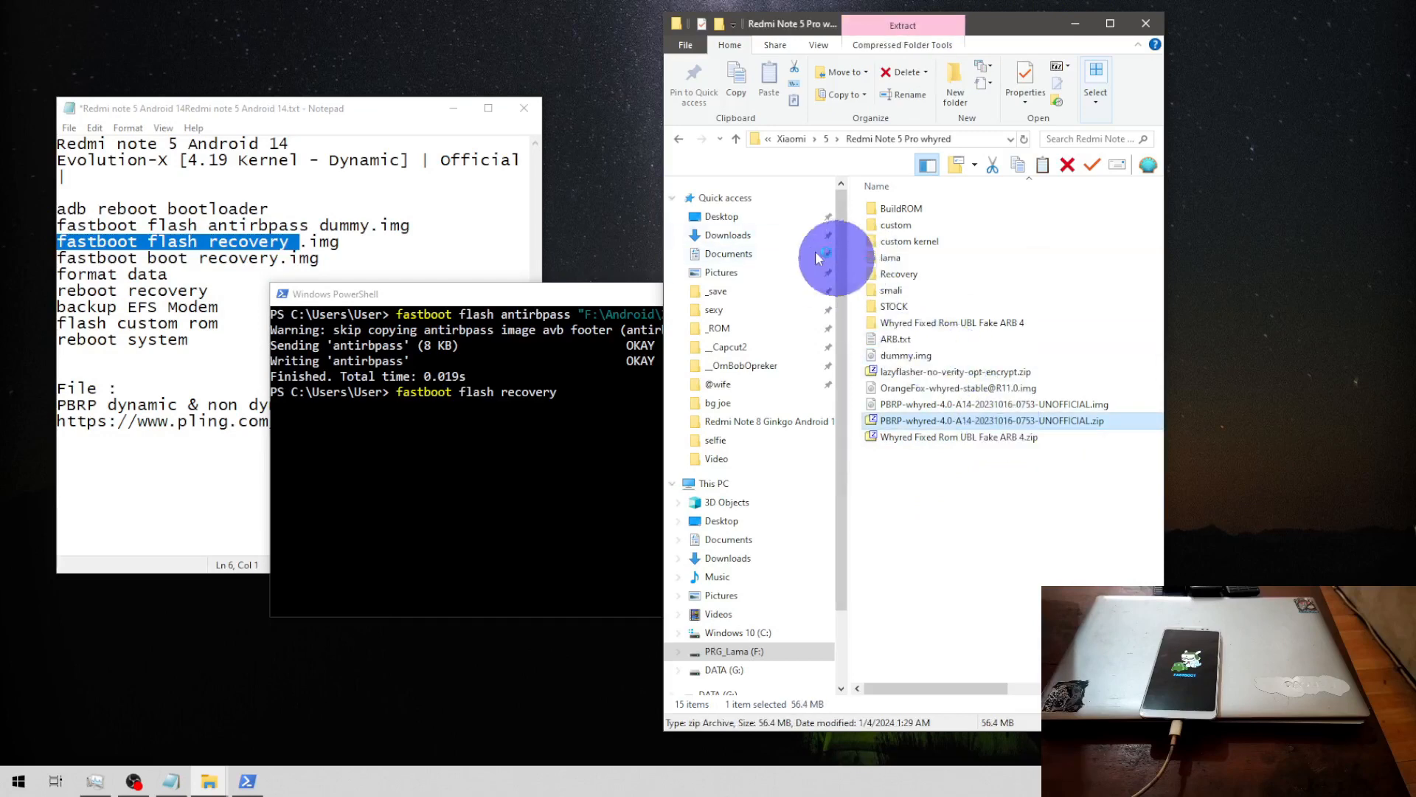
Open the PBRP zip in 7-Zip and browse into its TWRP folder
double_click(991, 420)
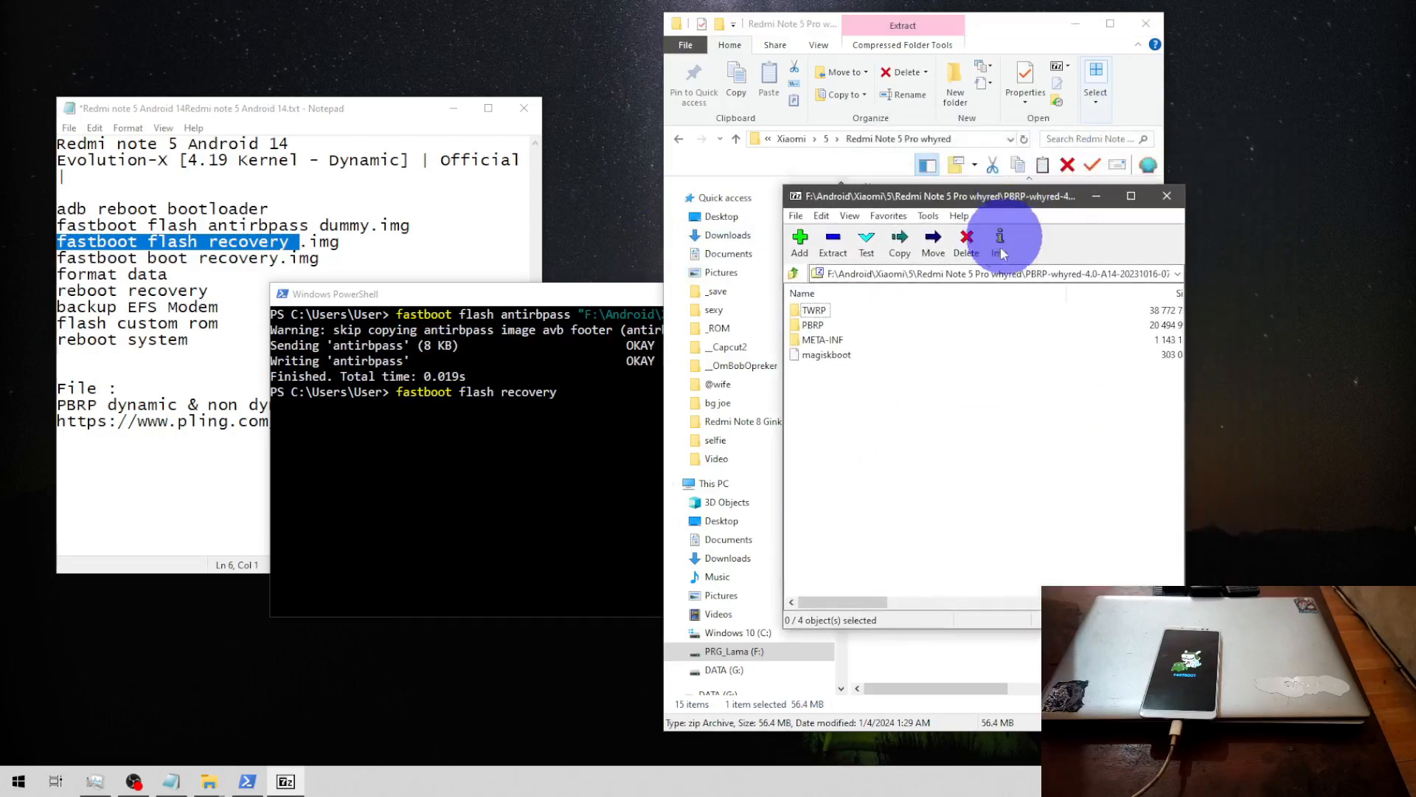
mouse_move(836, 330)
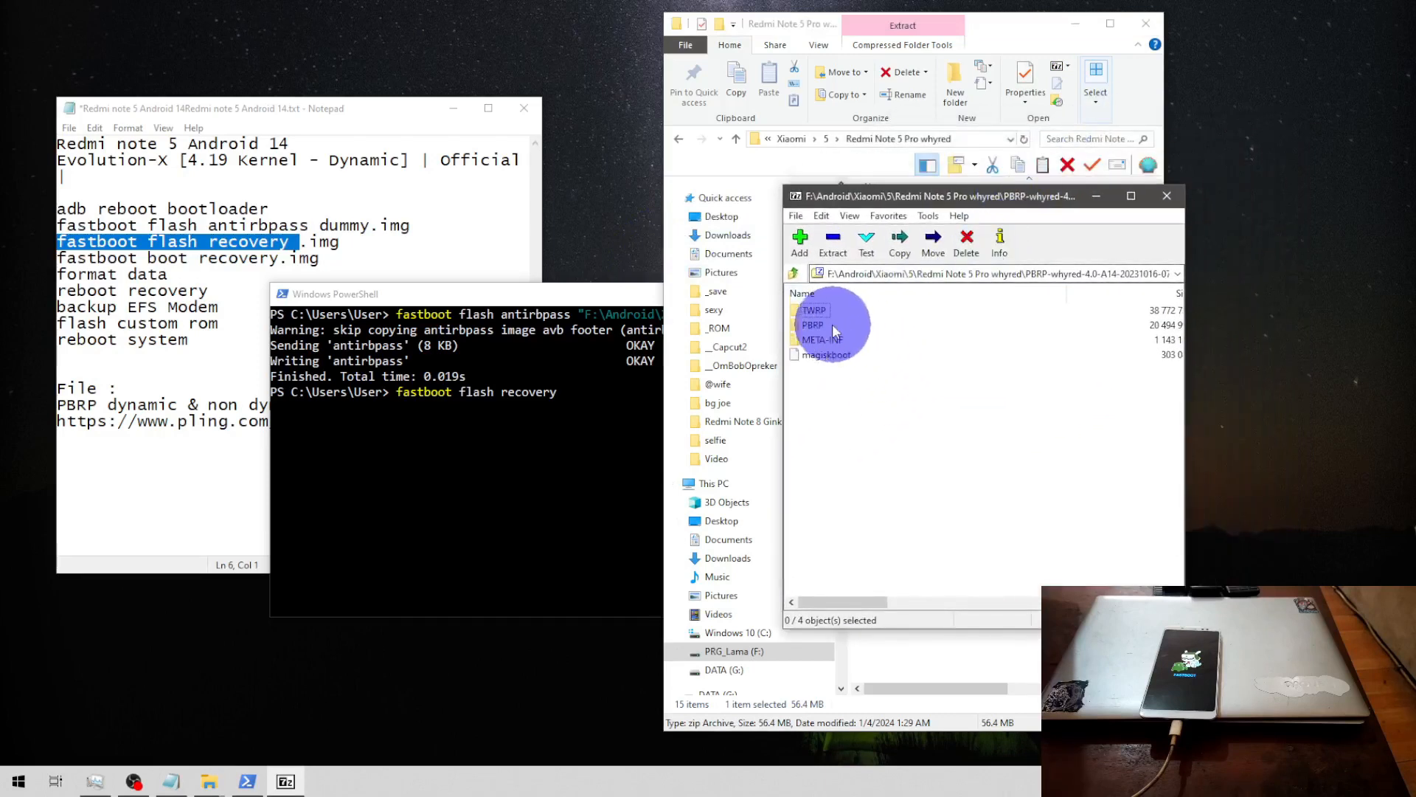
left_click(812, 310)
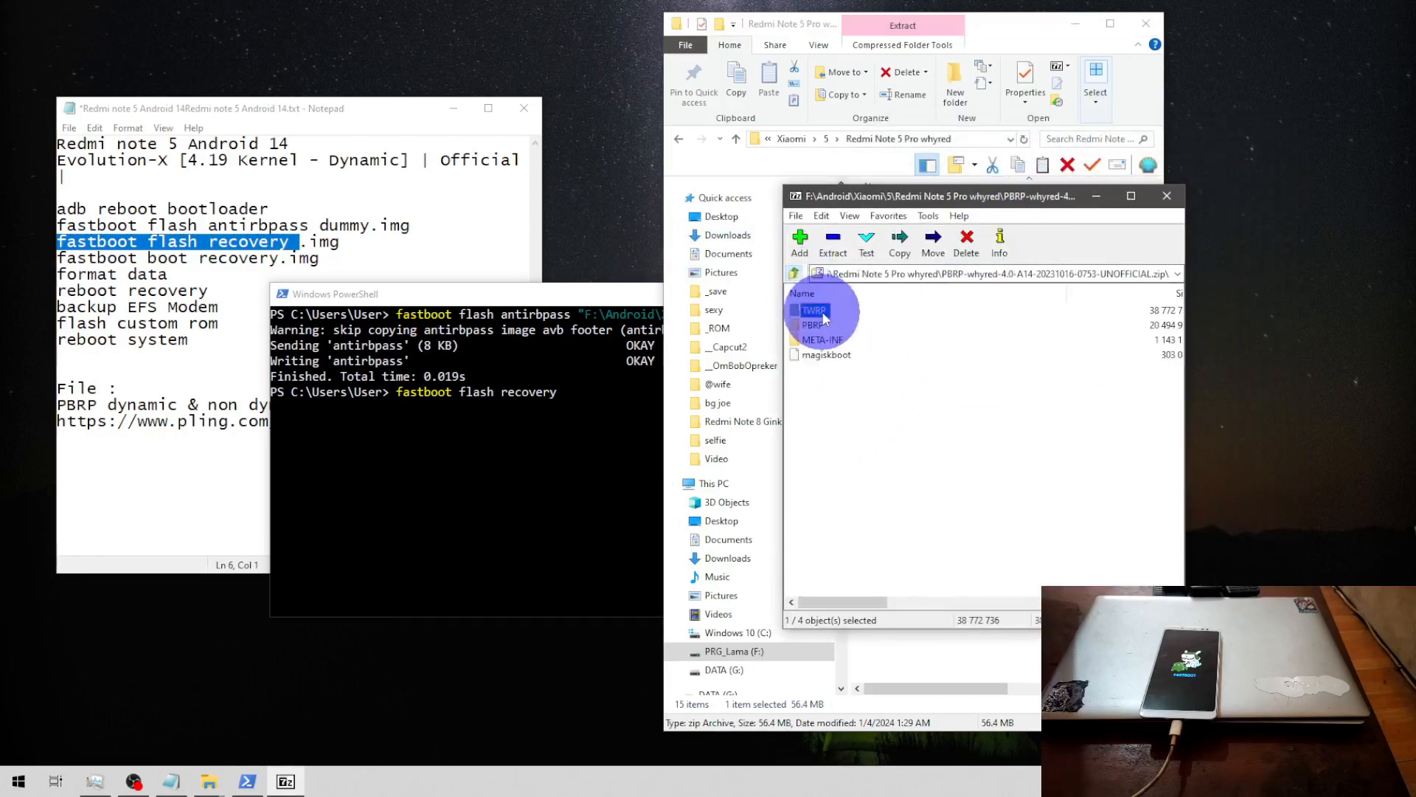
double_click(813, 310)
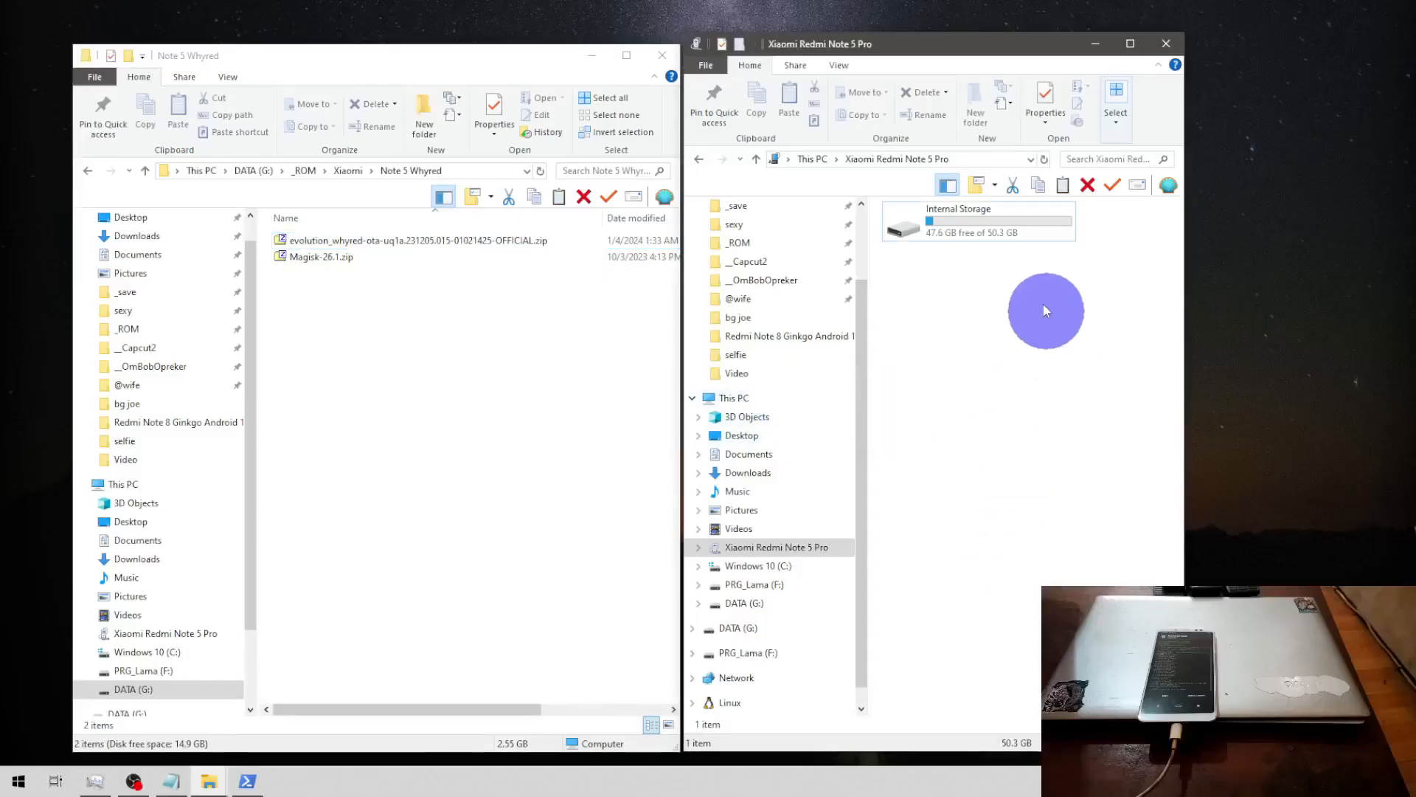
double_click(978, 220)
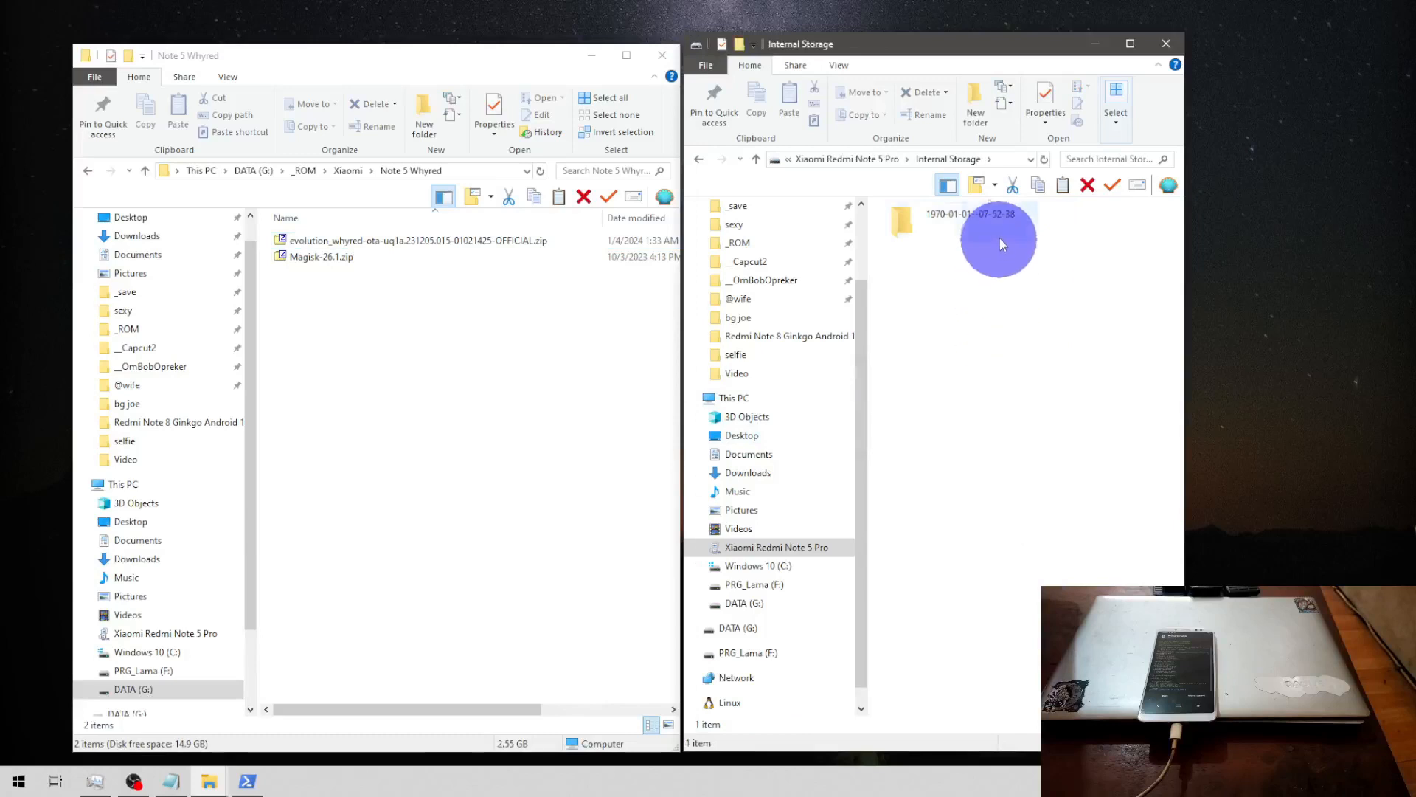
right_click(496, 343)
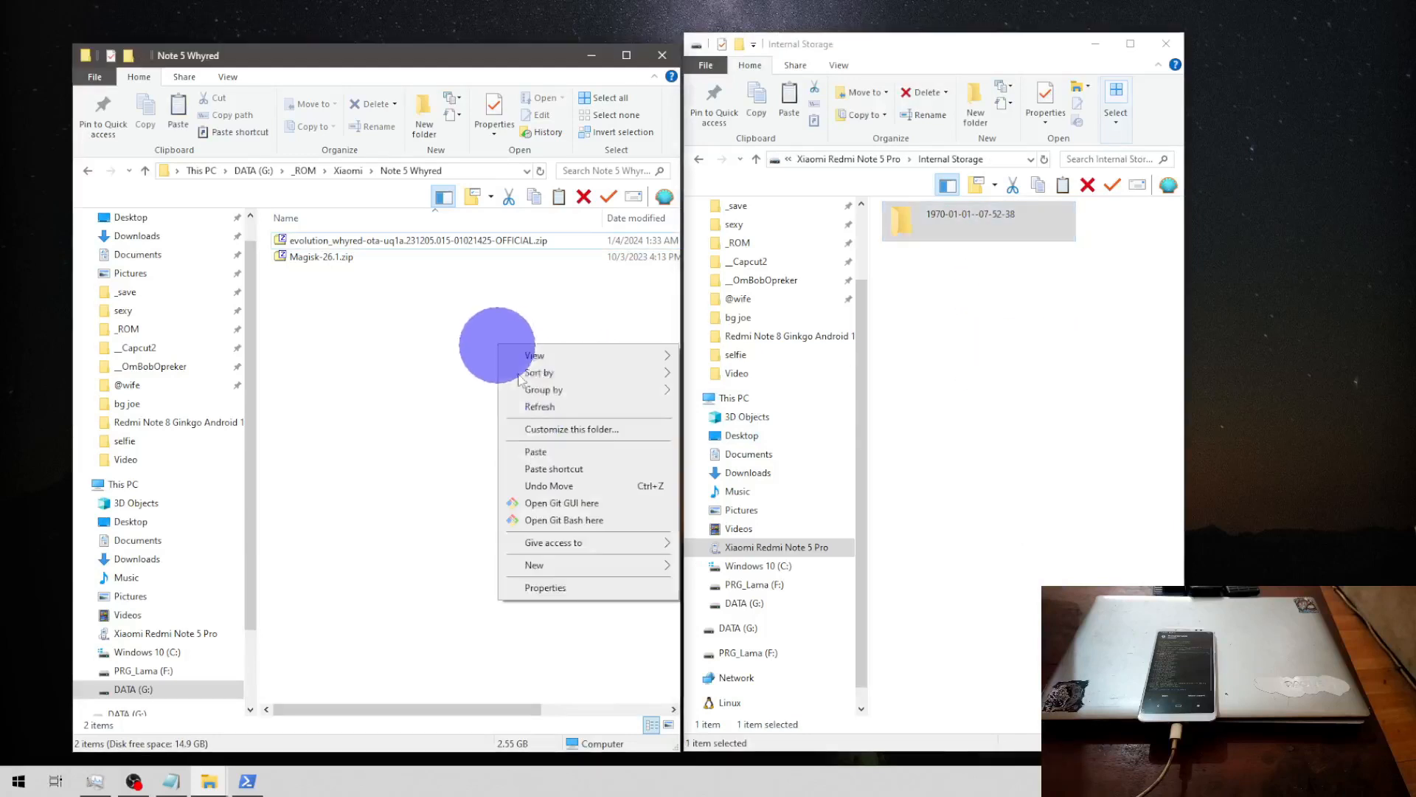
left_click(534, 451)
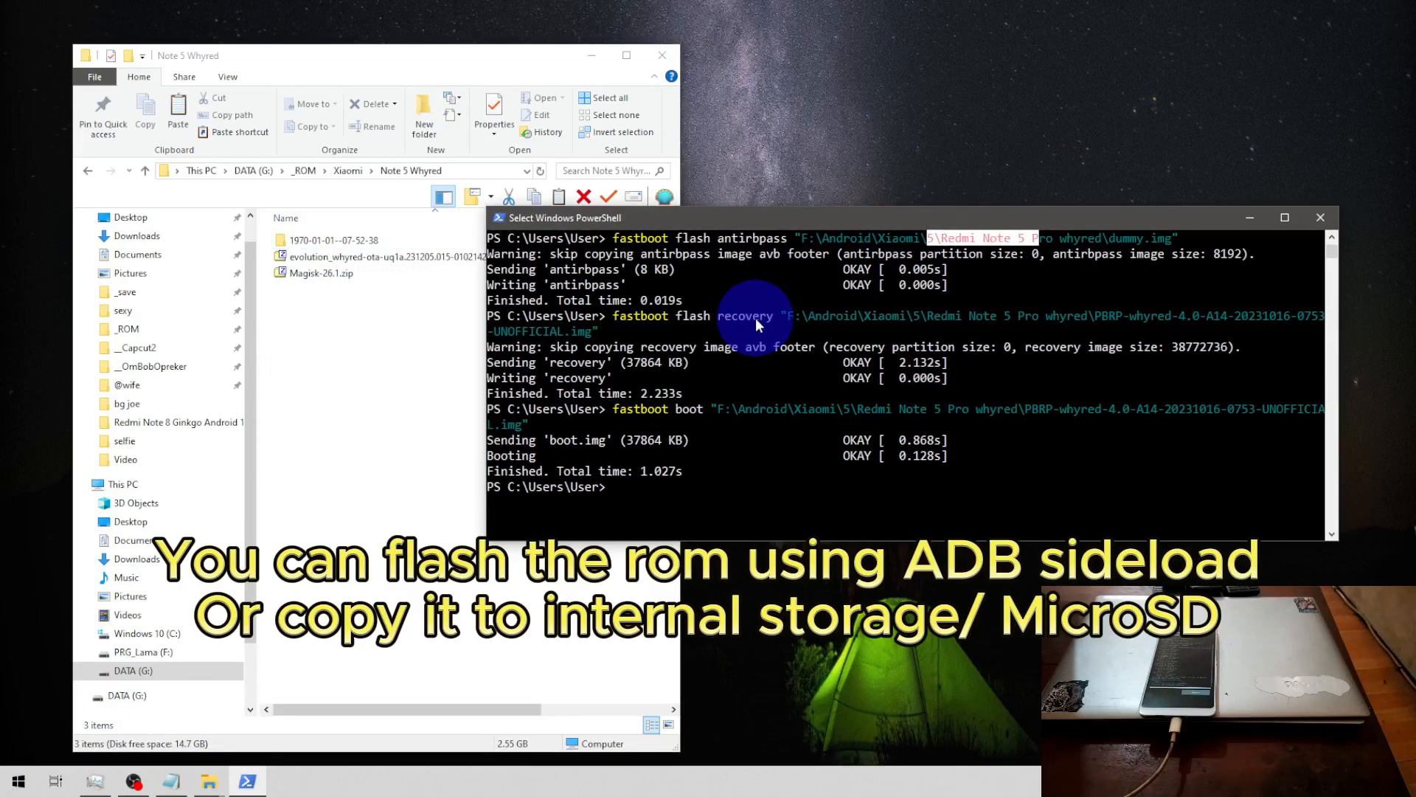
Run adb sideload with the evolution_whyred ROM zip from Note 5 Whyred
type("adb sideloa")
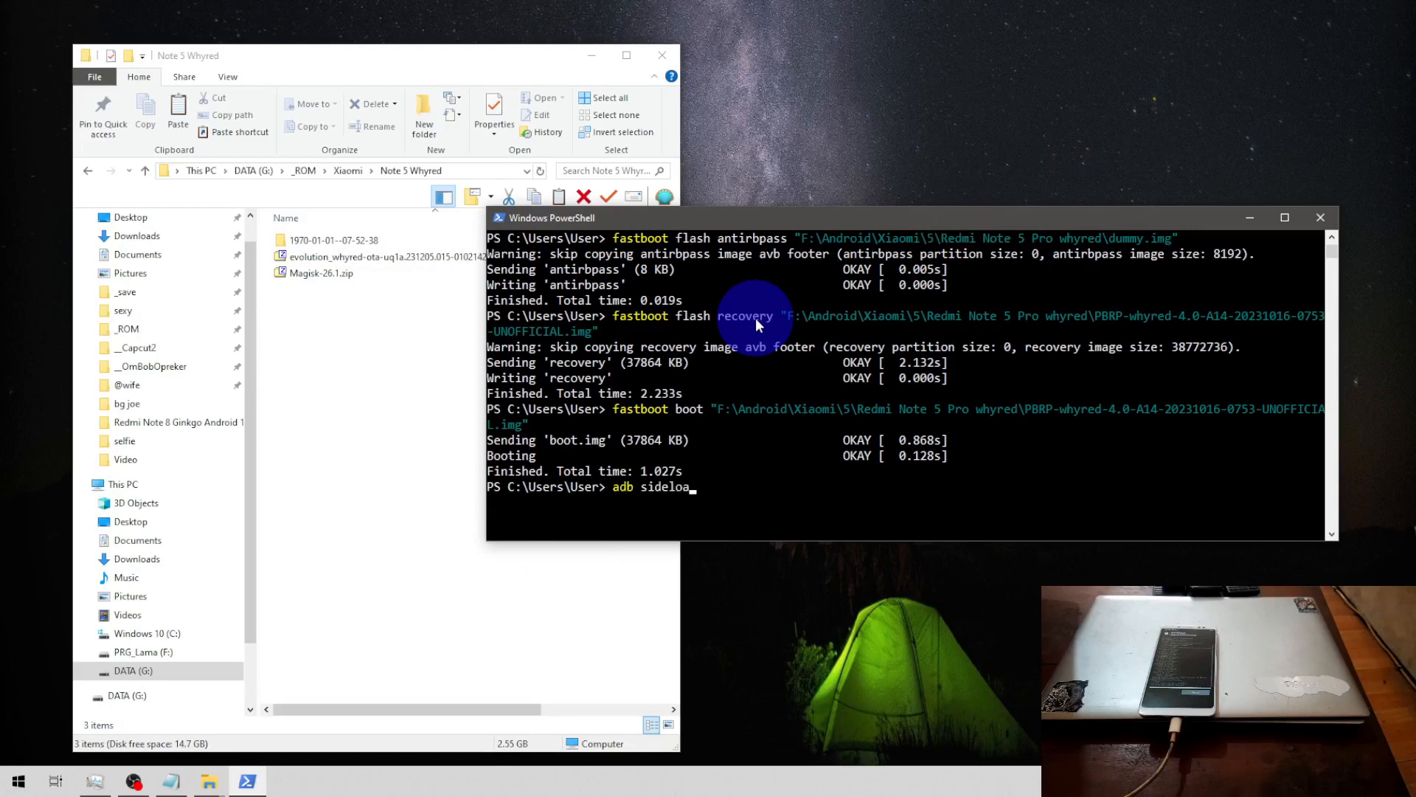
left_click(379, 257)
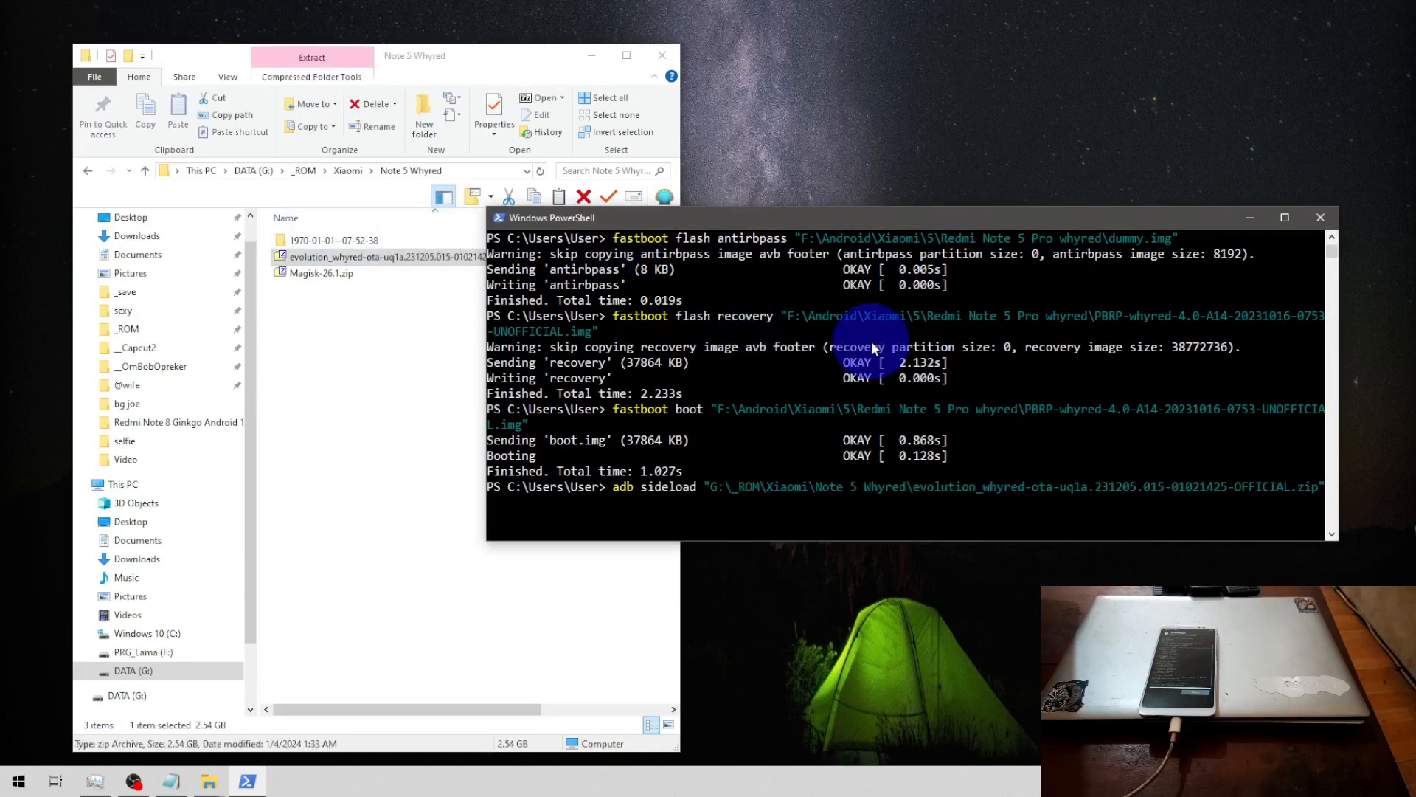
key("enter")
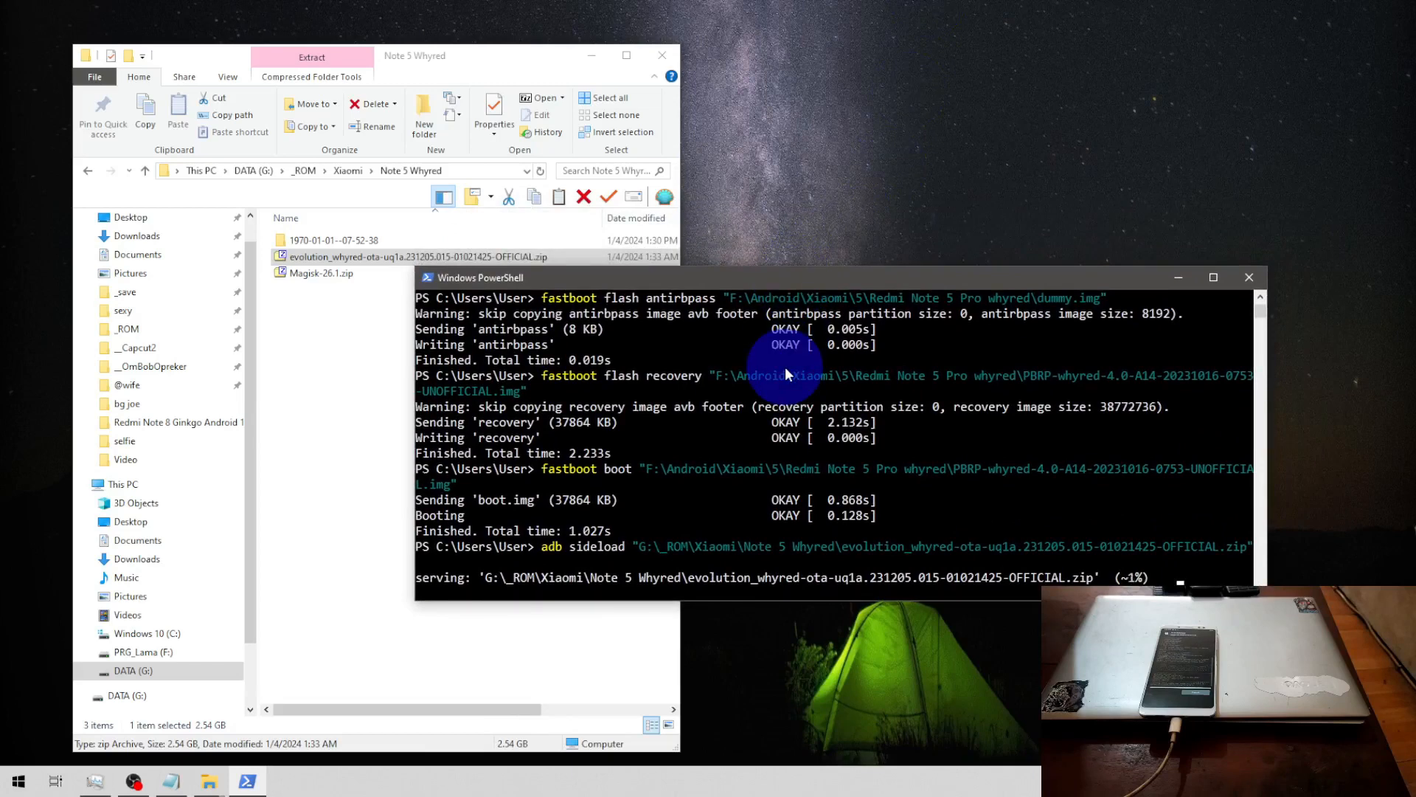
mouse_move(773, 361)
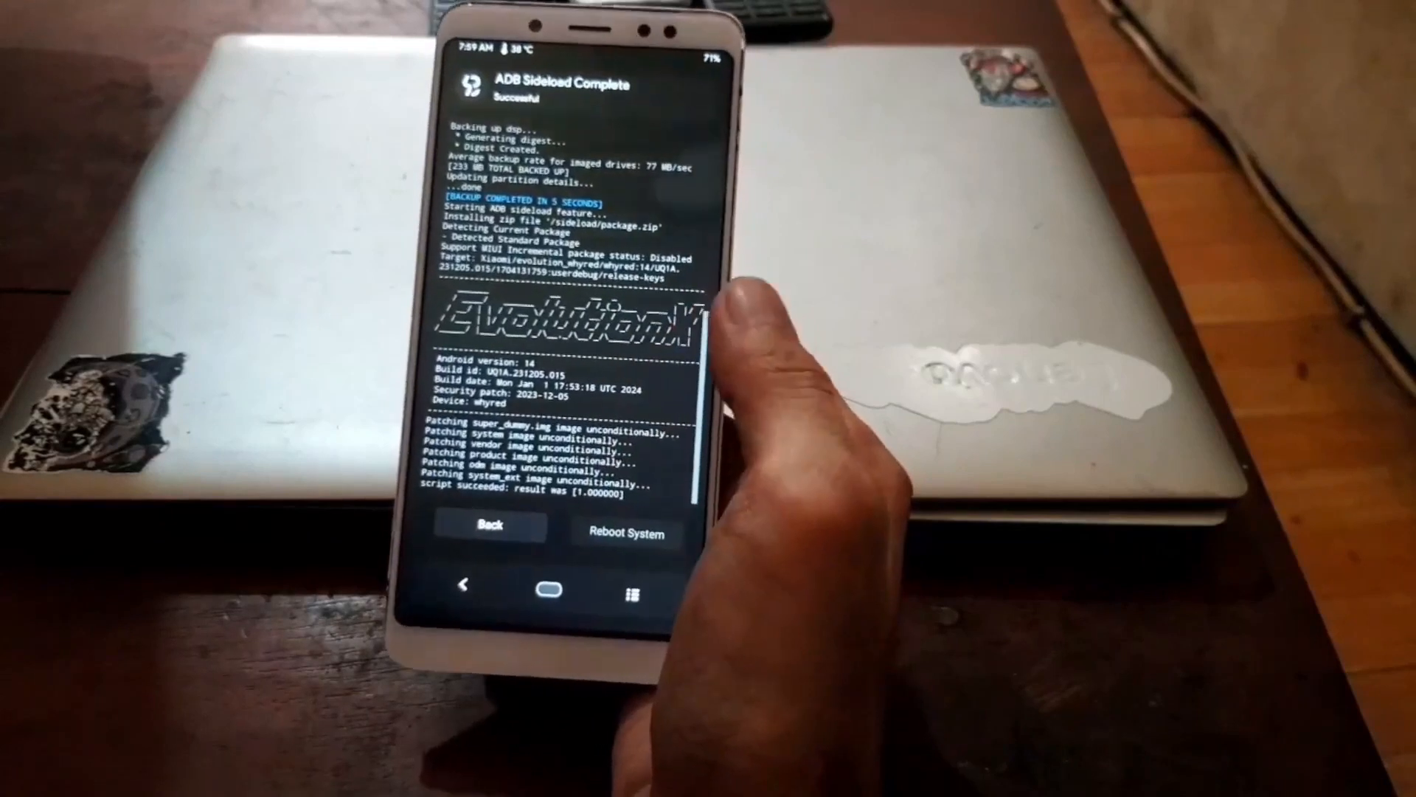
Tap Reboot System in PBRP after the sideload completes to boot Evolution X
left_click(627, 532)
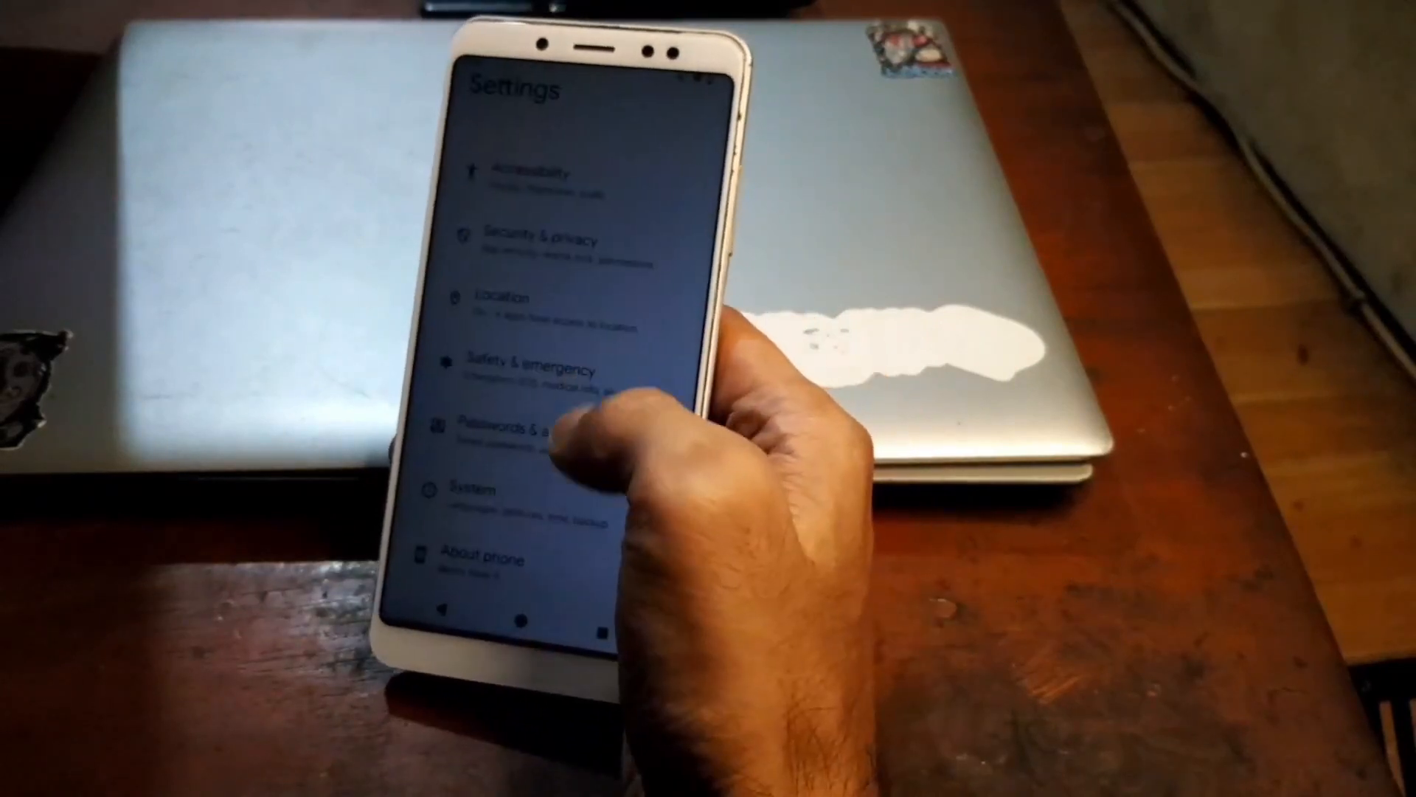
left_click(484, 560)
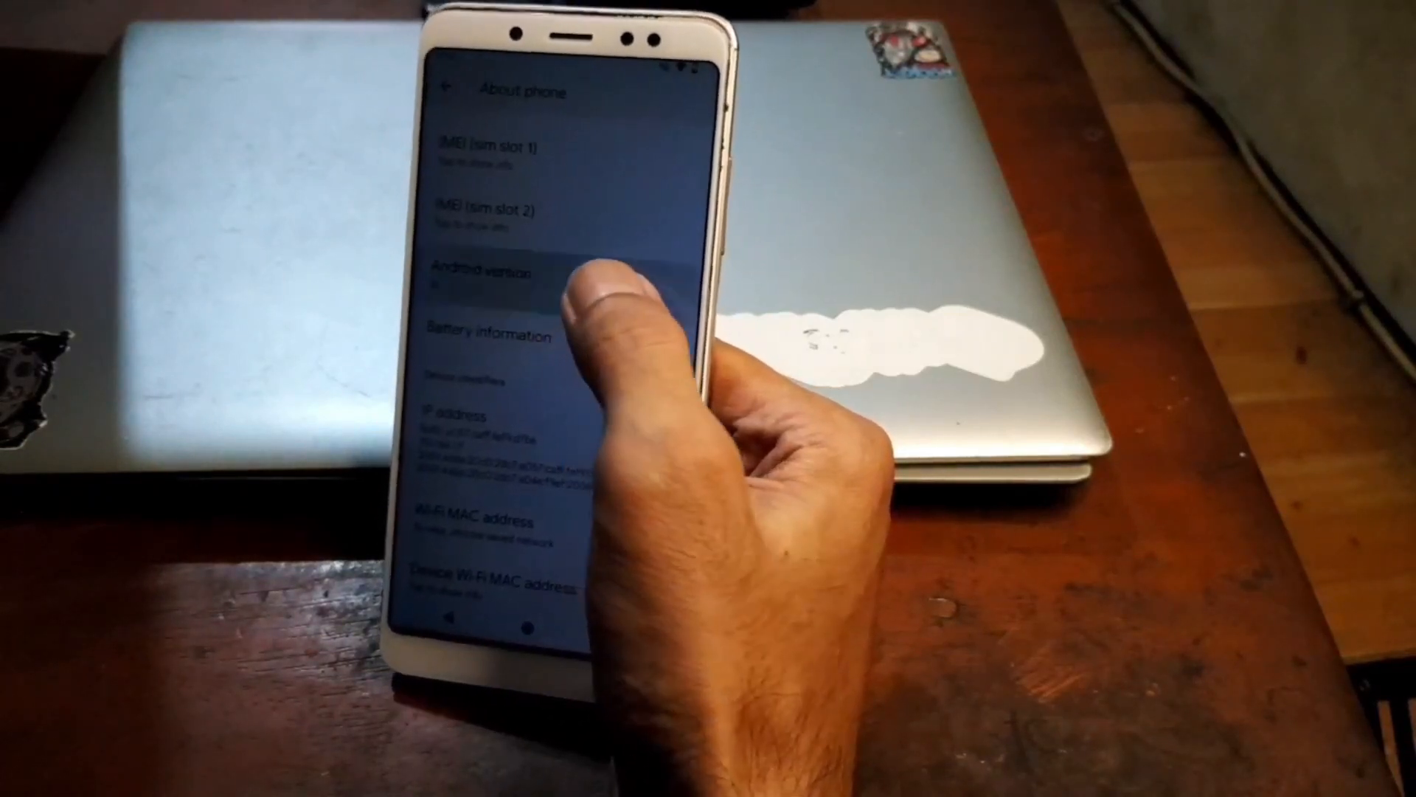
scroll("down", 3)
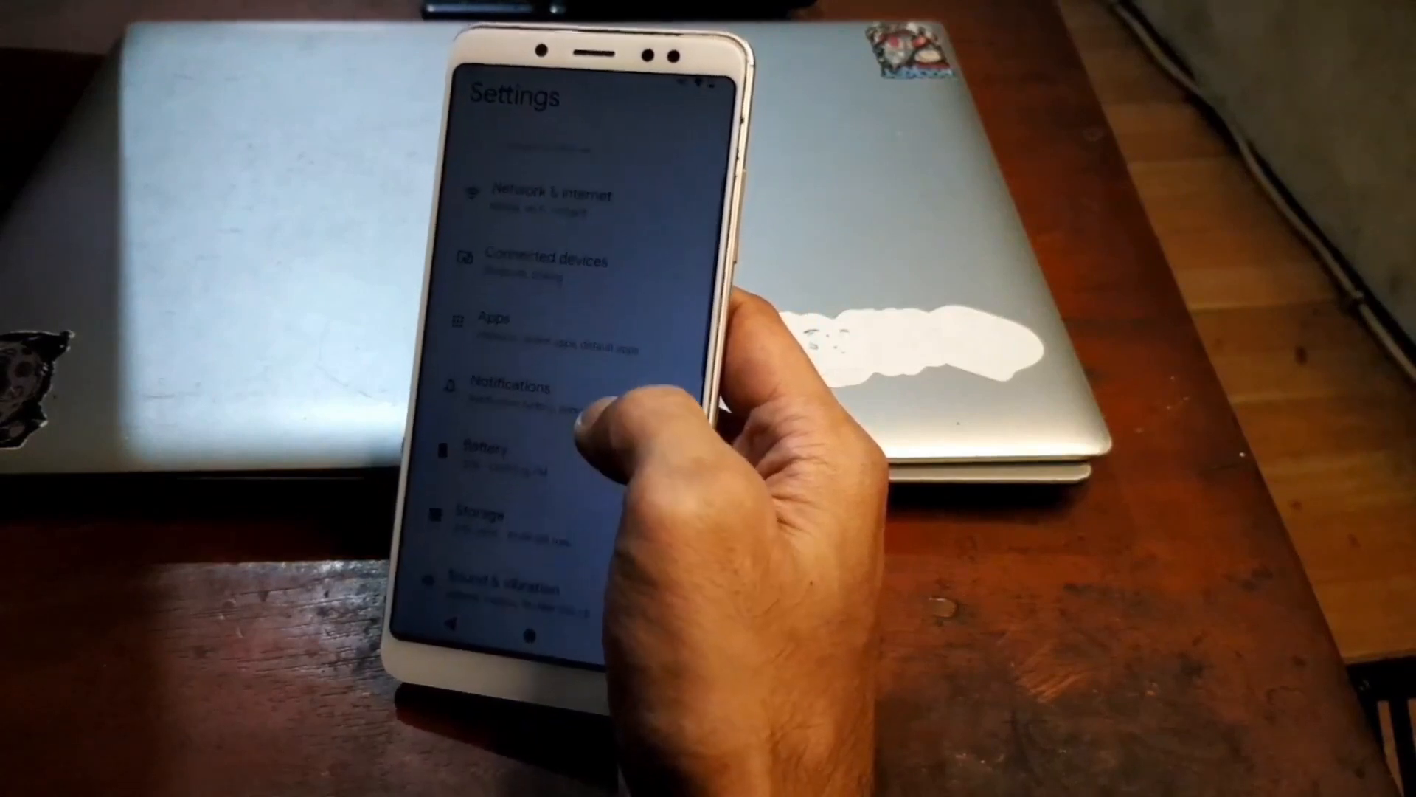
left_click(487, 519)
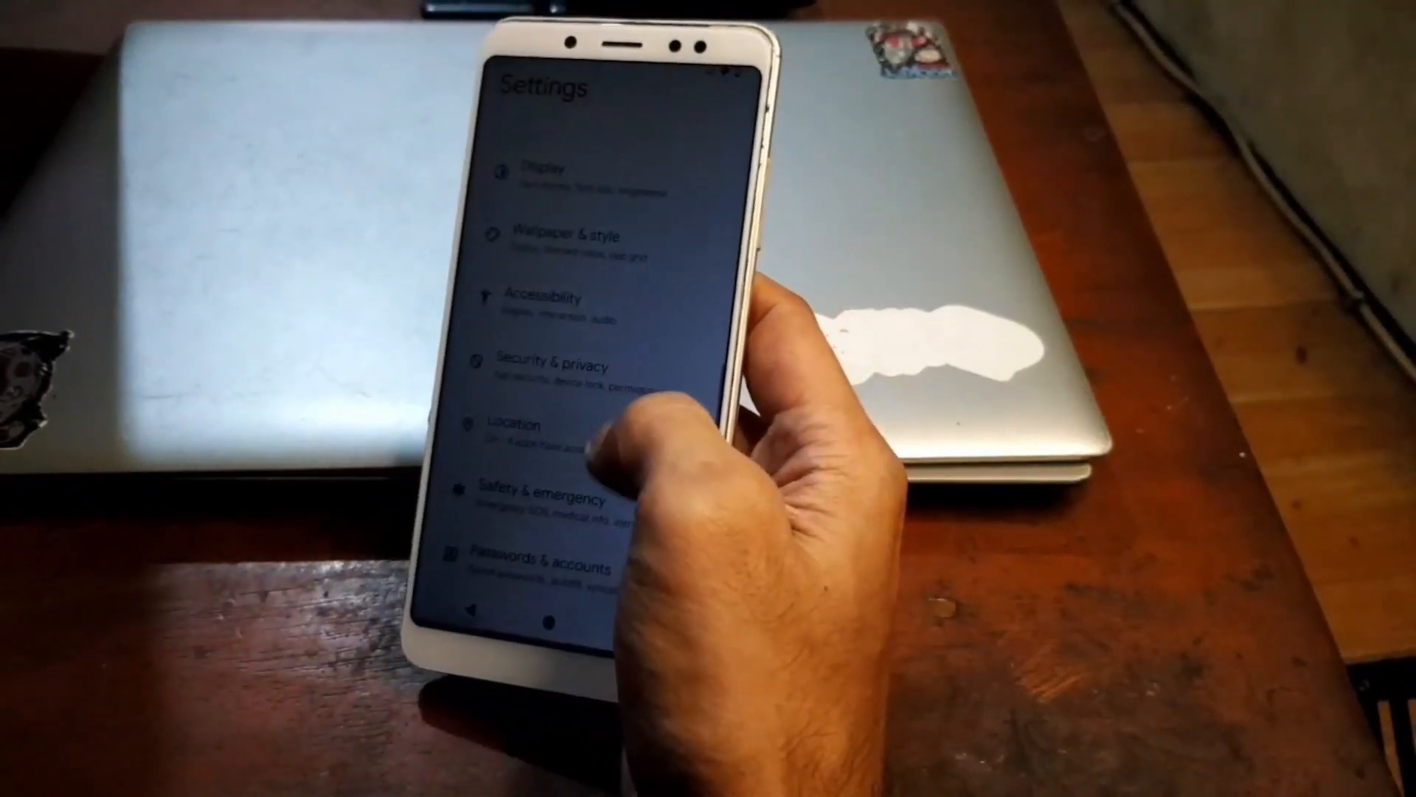
scroll("down", 3)
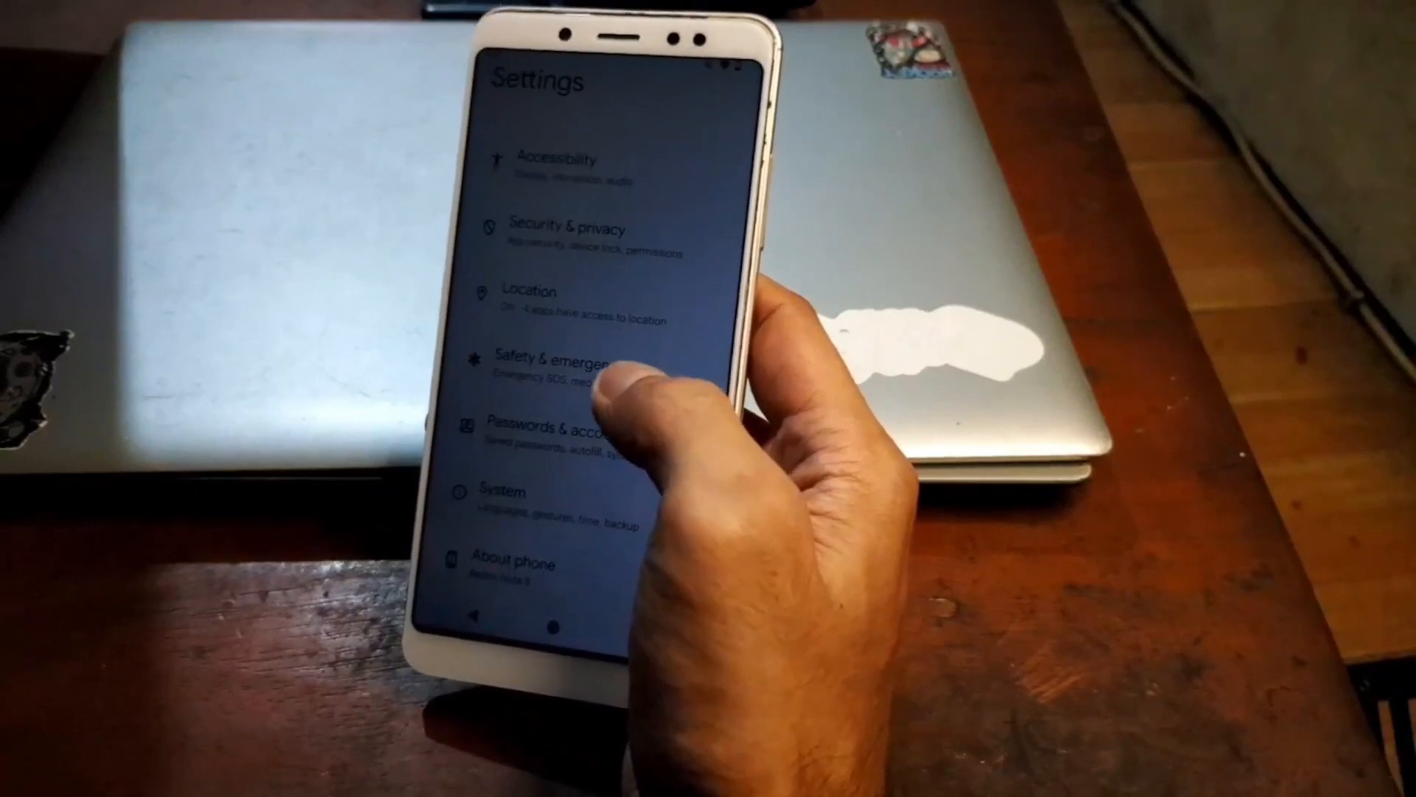
scroll("down", 3)
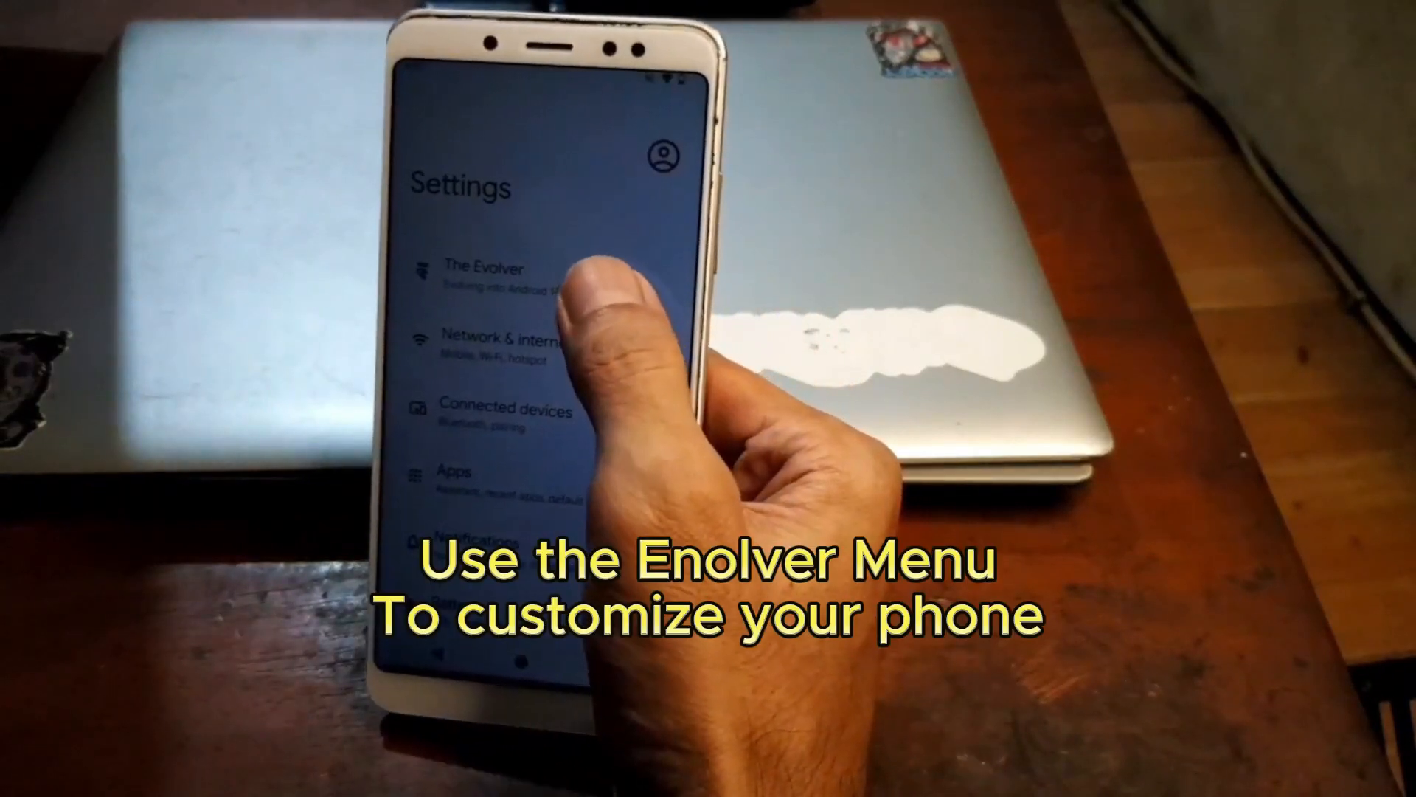
Open The Evolver in Evolution X Settings and go to Status bar
left_click(483, 270)
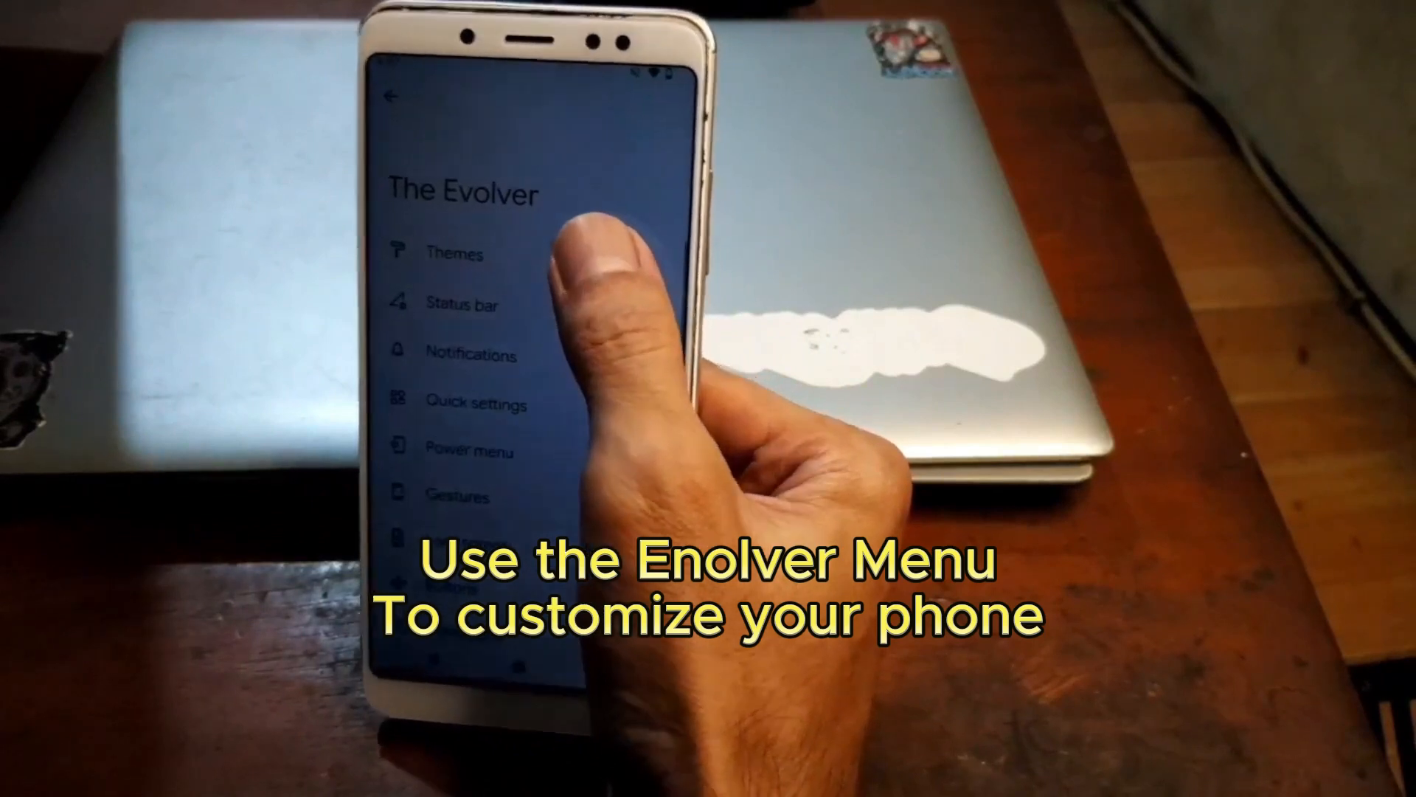
left_click(454, 254)
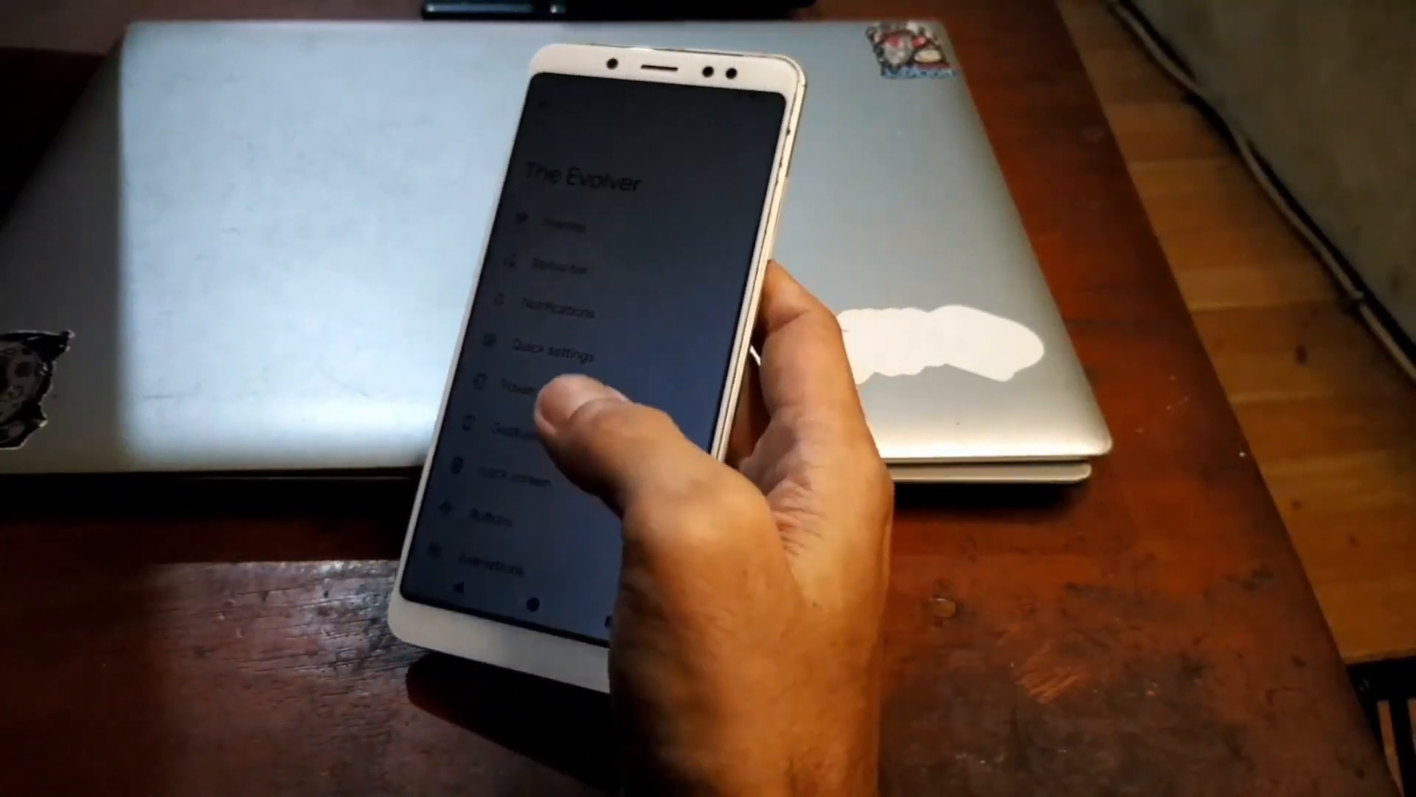
left_click(557, 264)
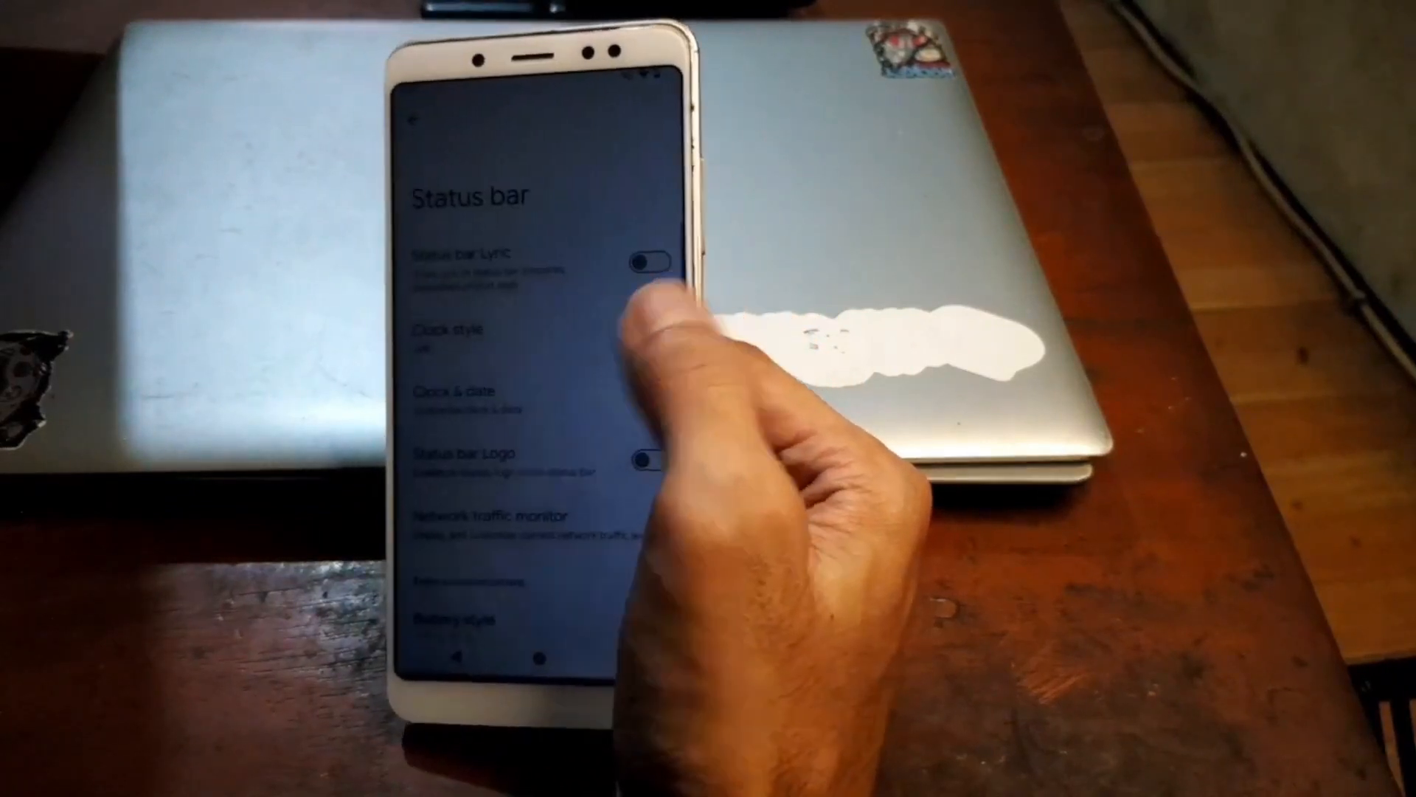